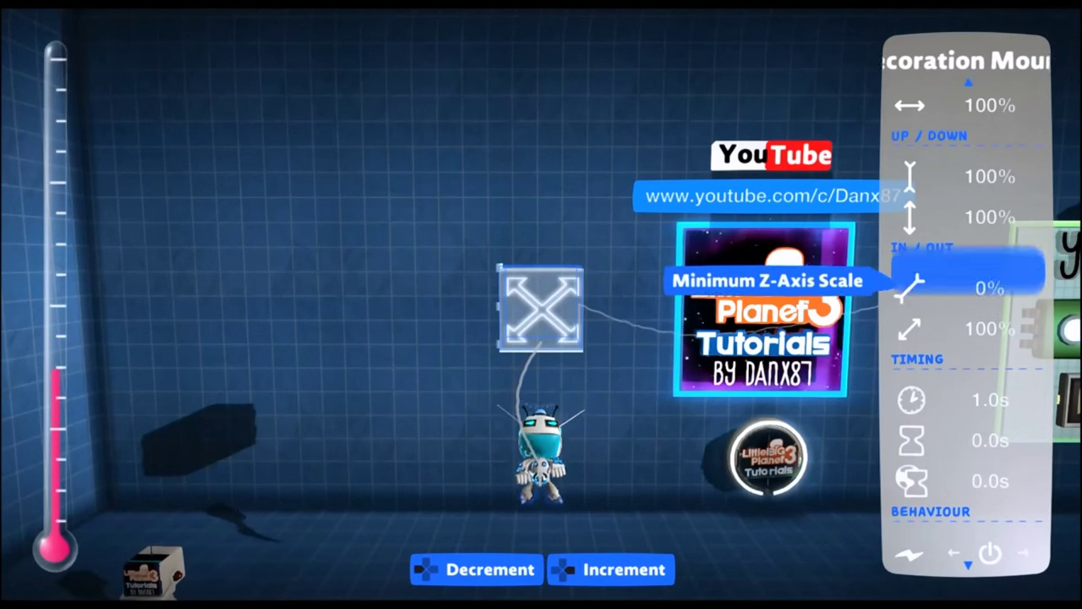
# Step: Set the mount's minimum Z-axis scale to 0% and stack a copy of it above
pyautogui.click(623, 569)
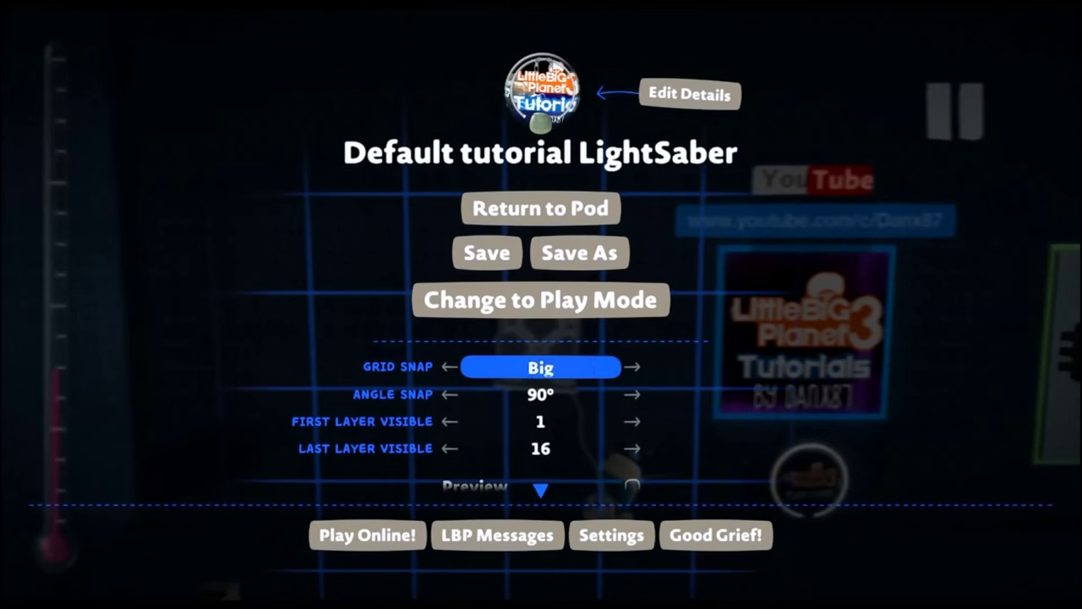
pyautogui.click(541, 300)
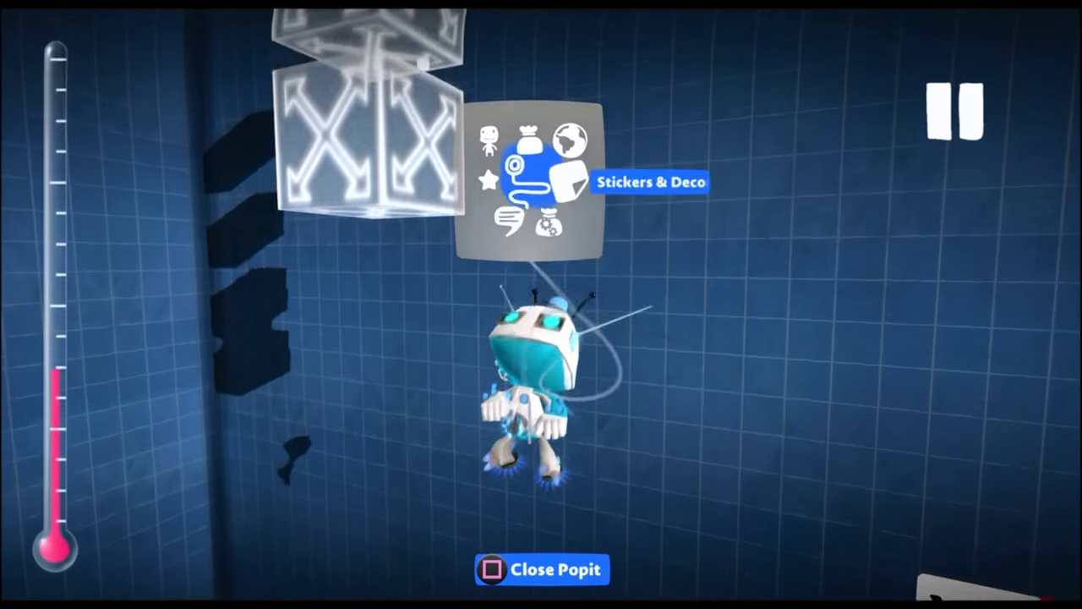
# Step: Browse Stickers & Decorations to the Basic Shapes cylinder for the mounts
pyautogui.click(522, 161)
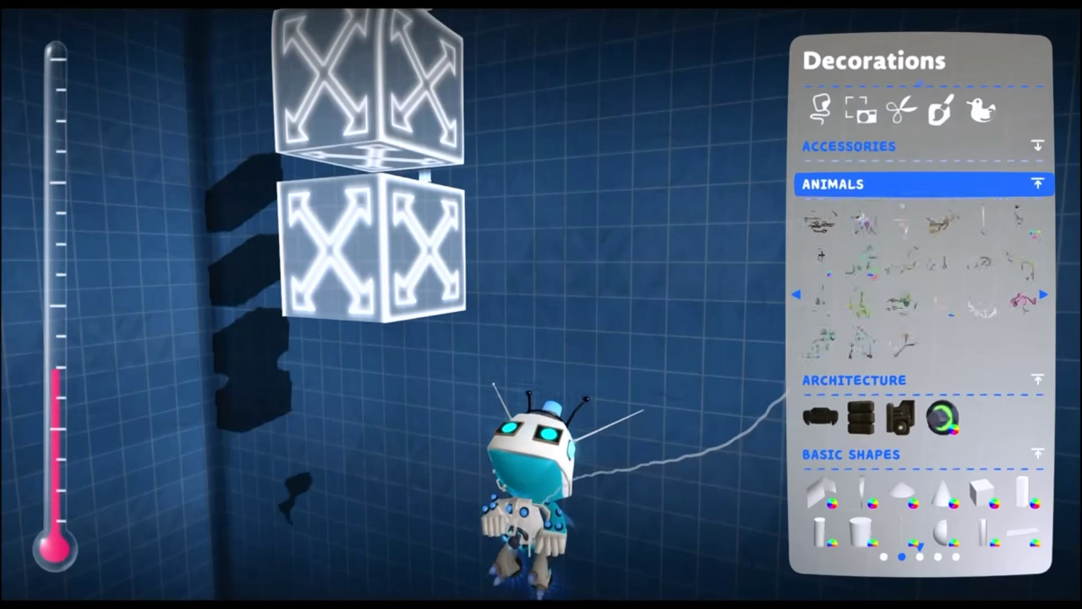
pyautogui.scroll(-3)
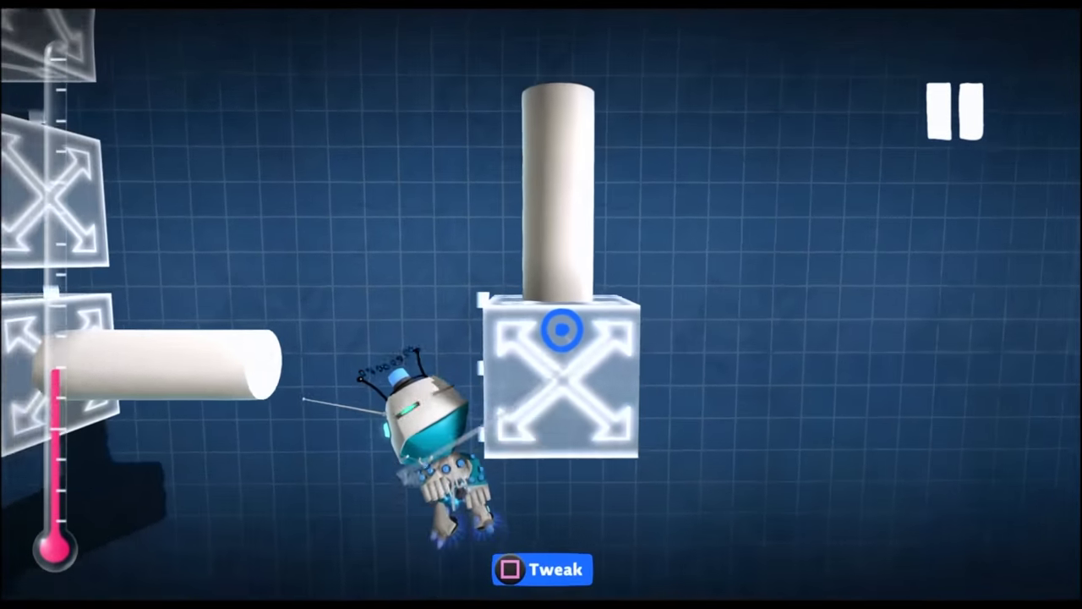
# Step: Lower the decoration mount's width and height scale limits and place the resized mount
pyautogui.click(541, 569)
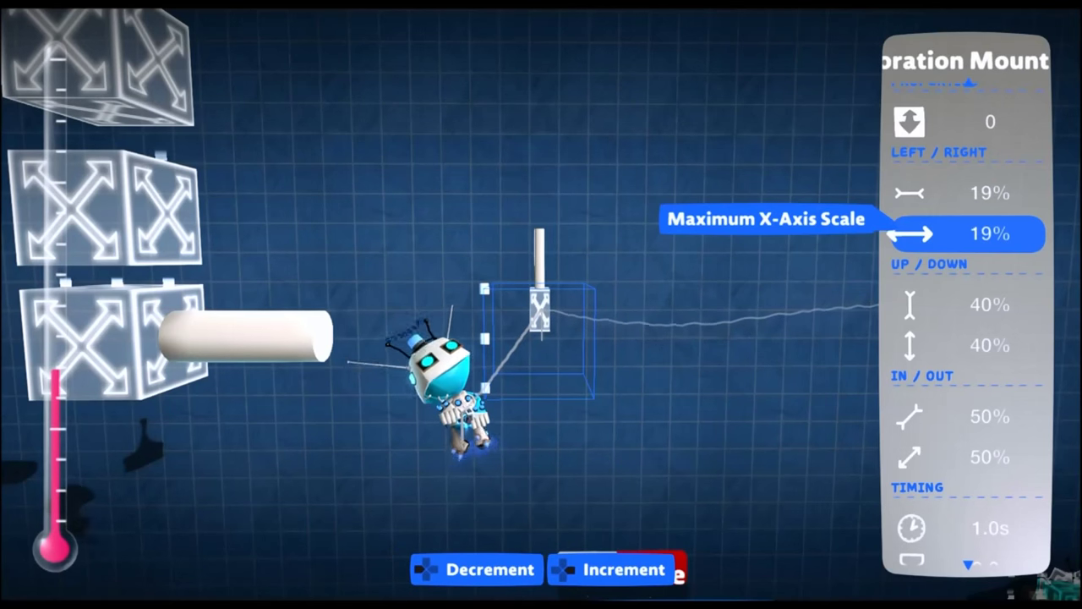
pyautogui.click(475, 569)
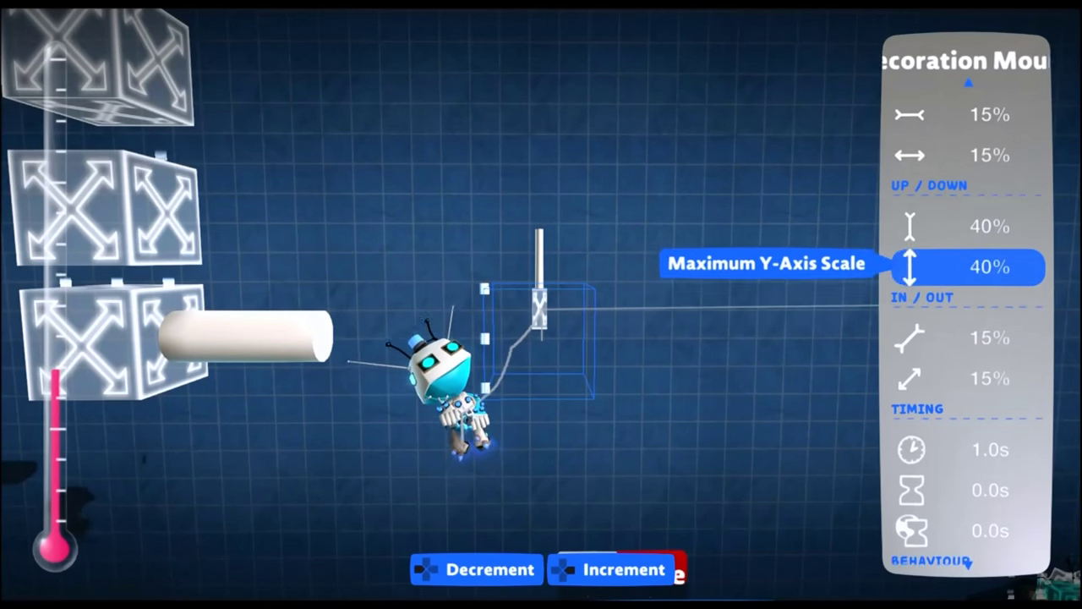
pyautogui.click(476, 569)
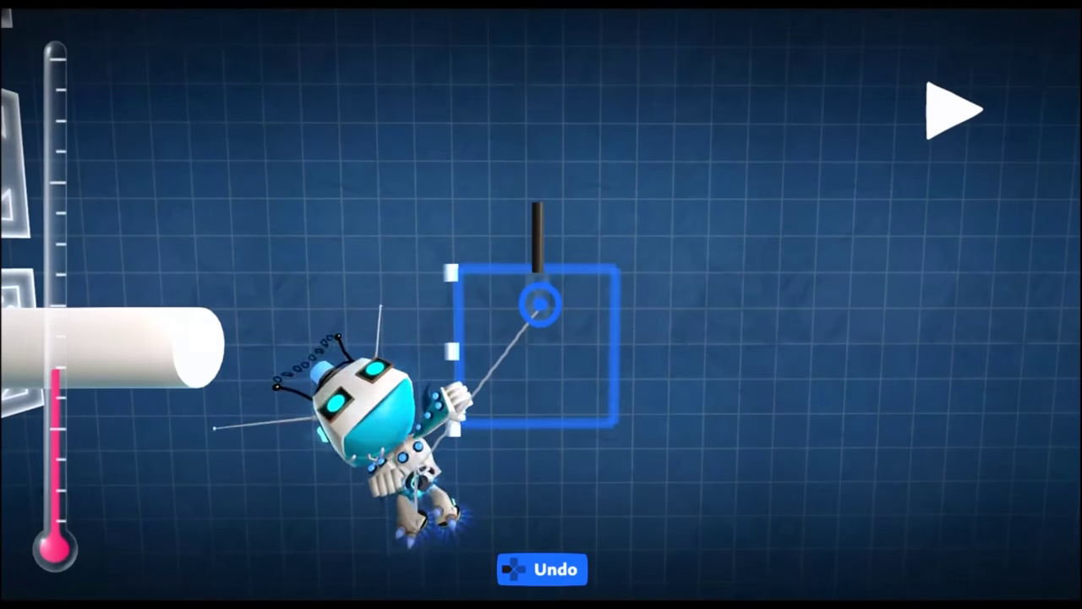
pyautogui.click(953, 108)
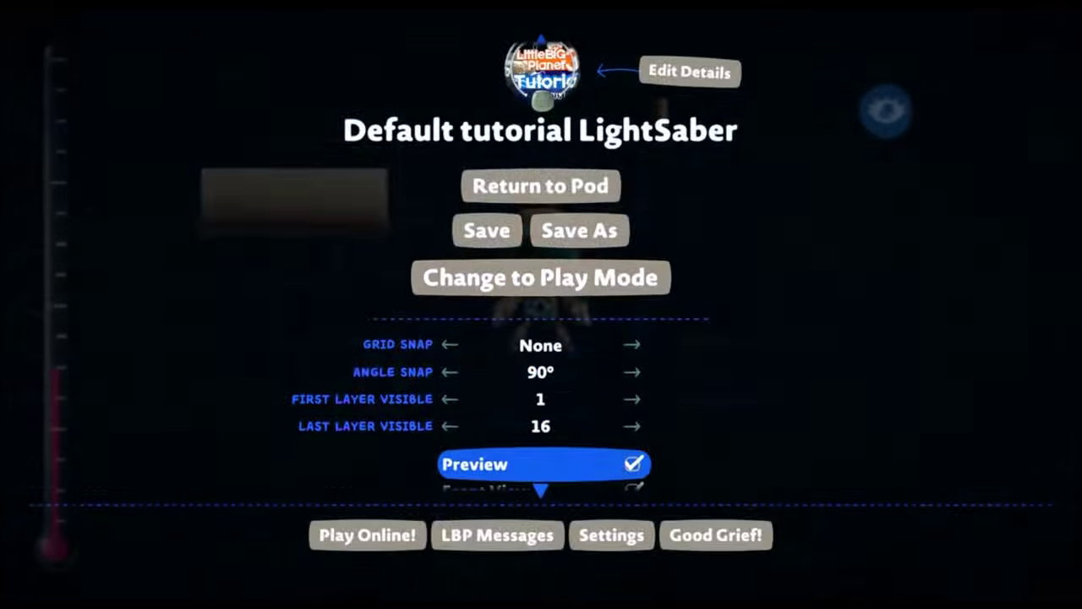
# Step: Preview the blade mount at X 18%, Y 15%, Z 20%, then give the hilt mount 40% depth
pyautogui.click(540, 277)
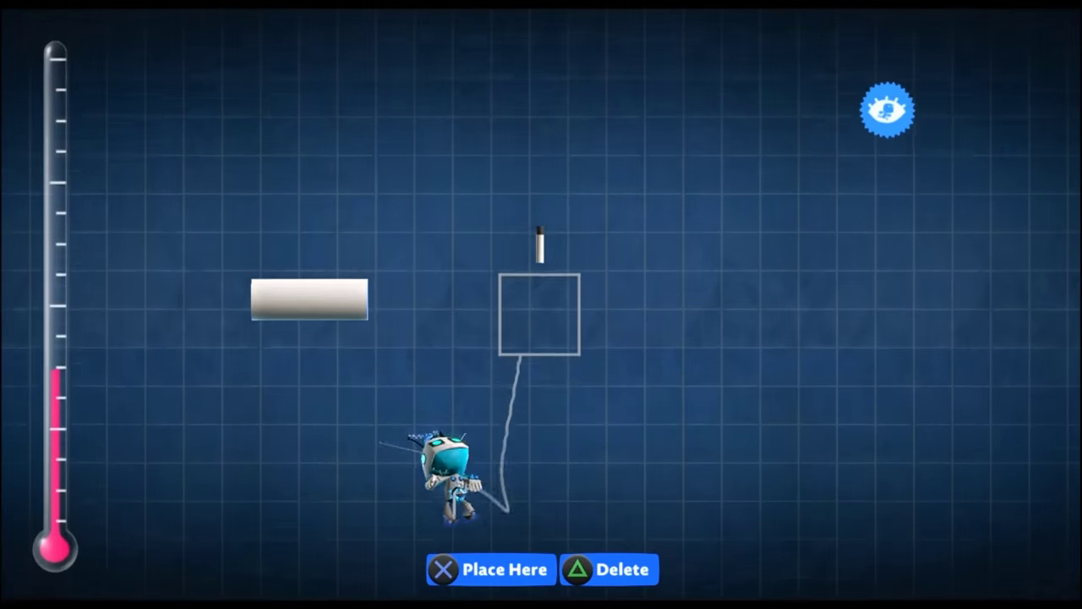
pyautogui.click(489, 568)
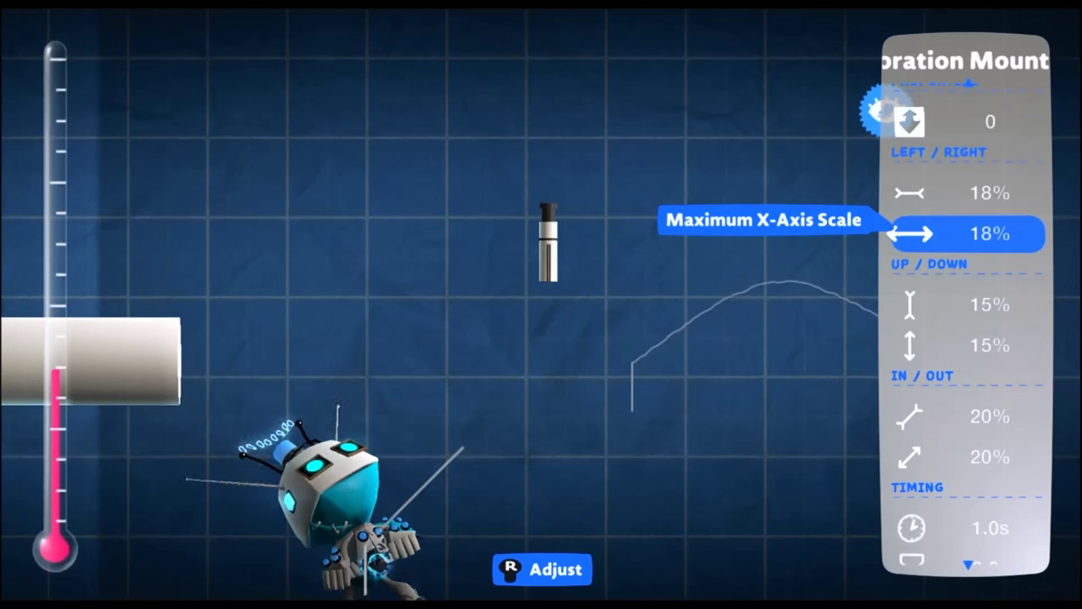
pyautogui.scroll(-3)
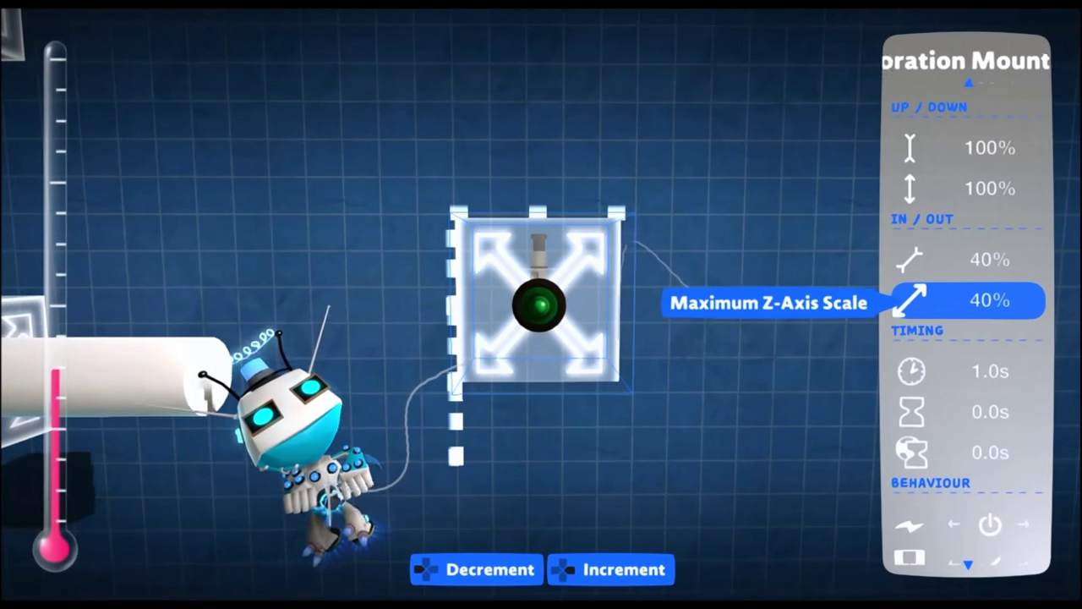
# Step: Set the hilt mount's Y-axis scale to 10% and Z-axis to 0%, then place it
pyautogui.click(475, 569)
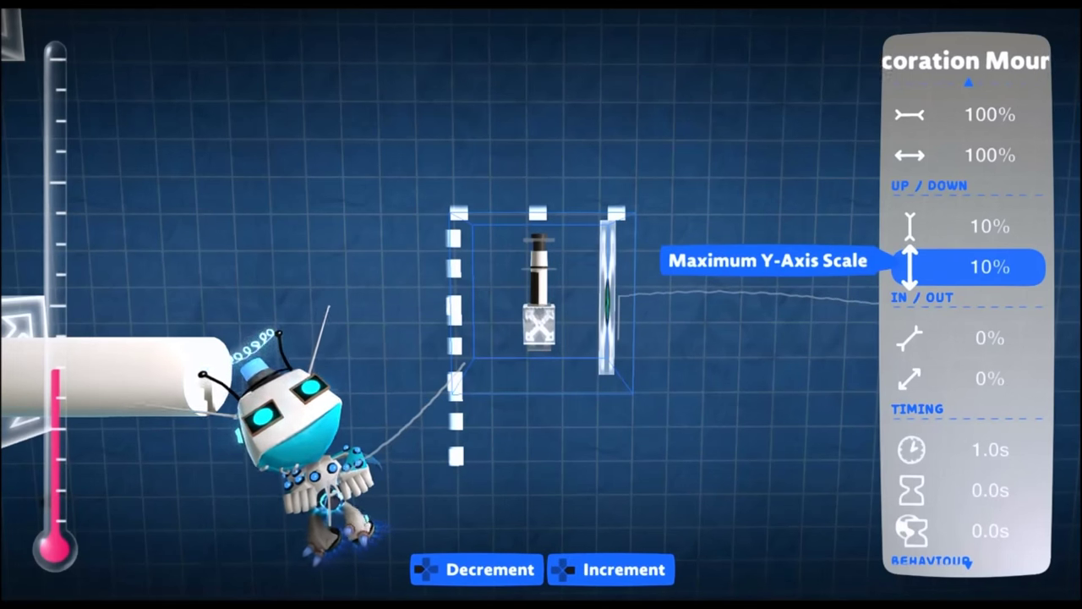
pyautogui.scroll(3)
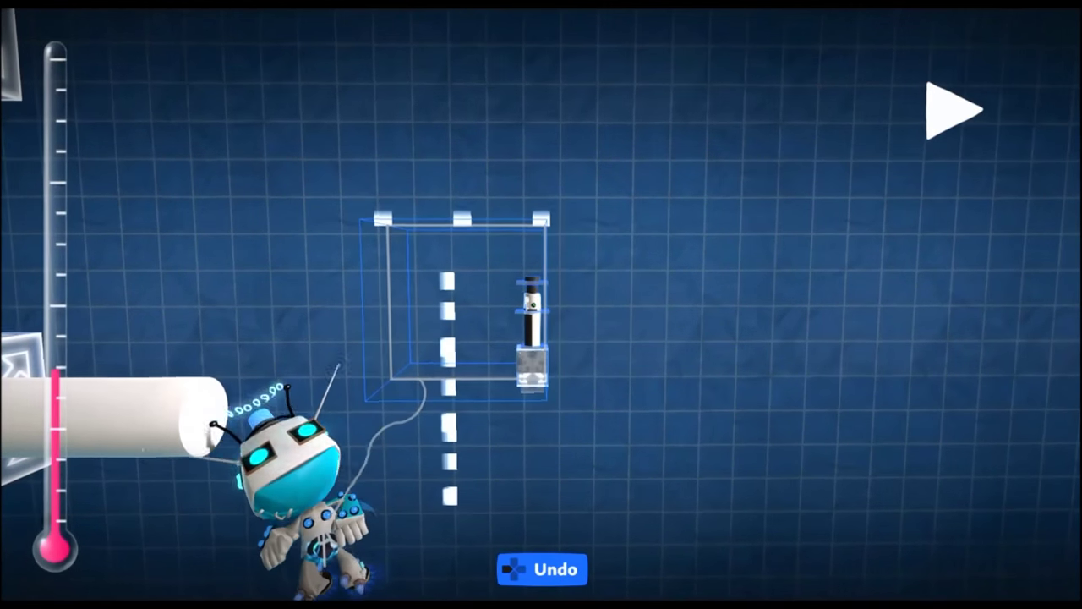
pyautogui.click(956, 108)
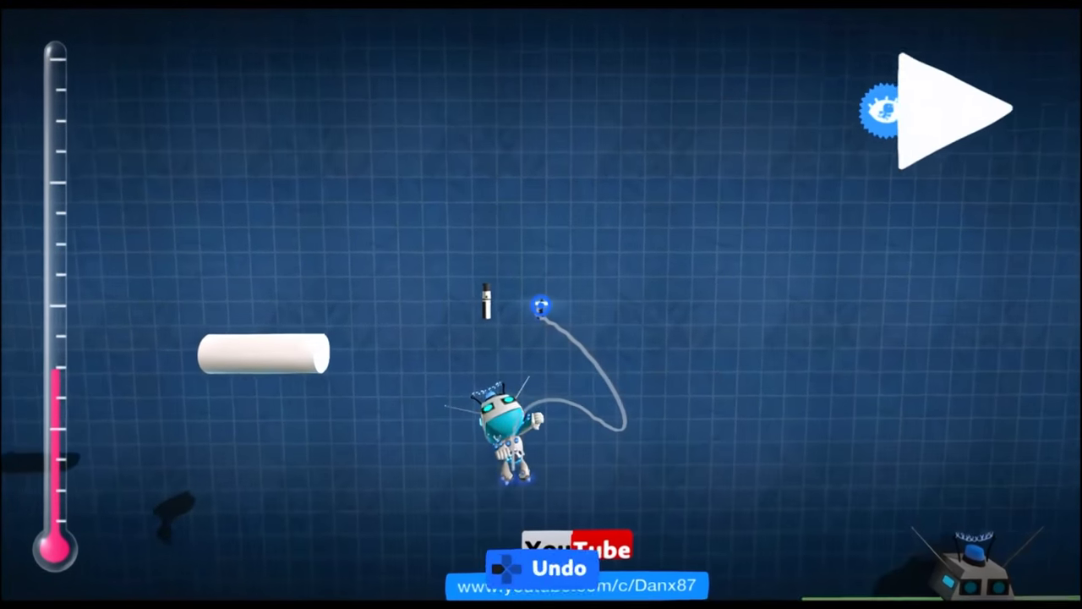
# Step: Wire the gadget onto the lightsaber hilt and grab the new component to reposition
pyautogui.click(947, 109)
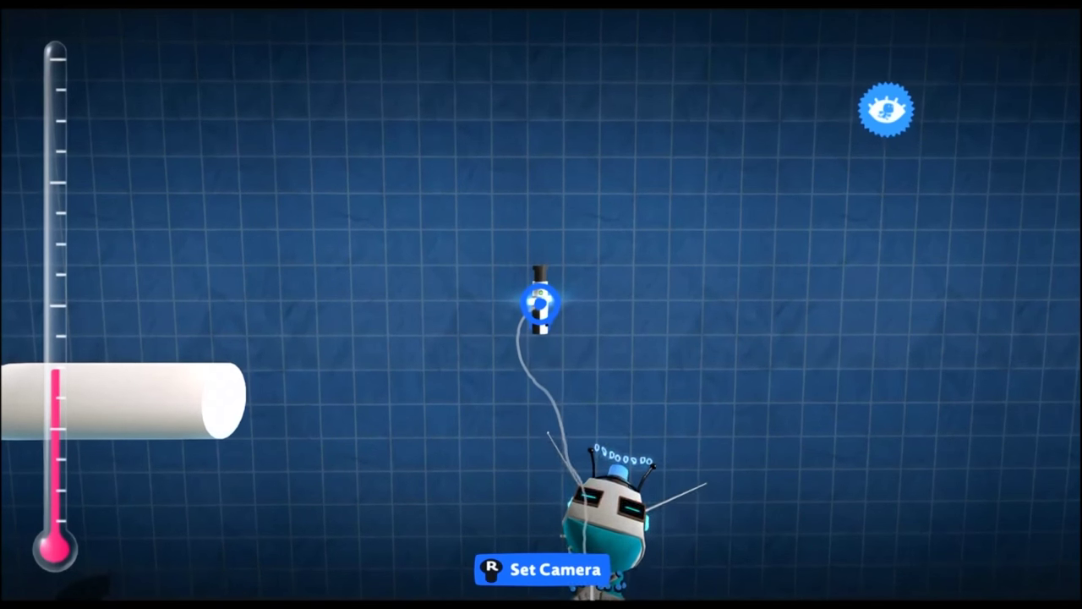
pyautogui.click(542, 305)
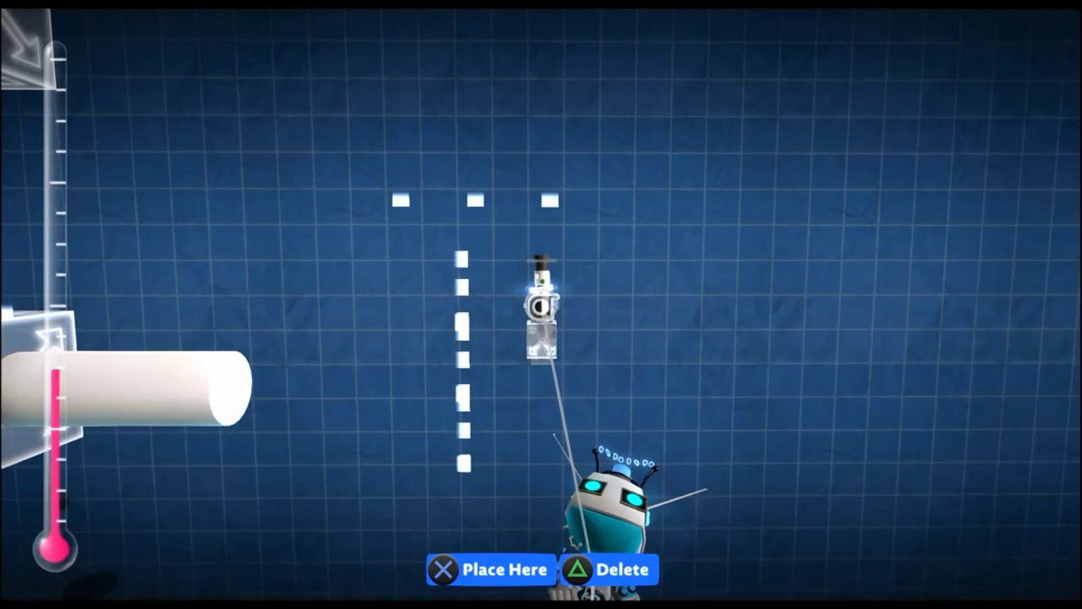
# Step: Place the new piece and add a Tools Bag gadget to the hilt's microchip board
pyautogui.click(489, 569)
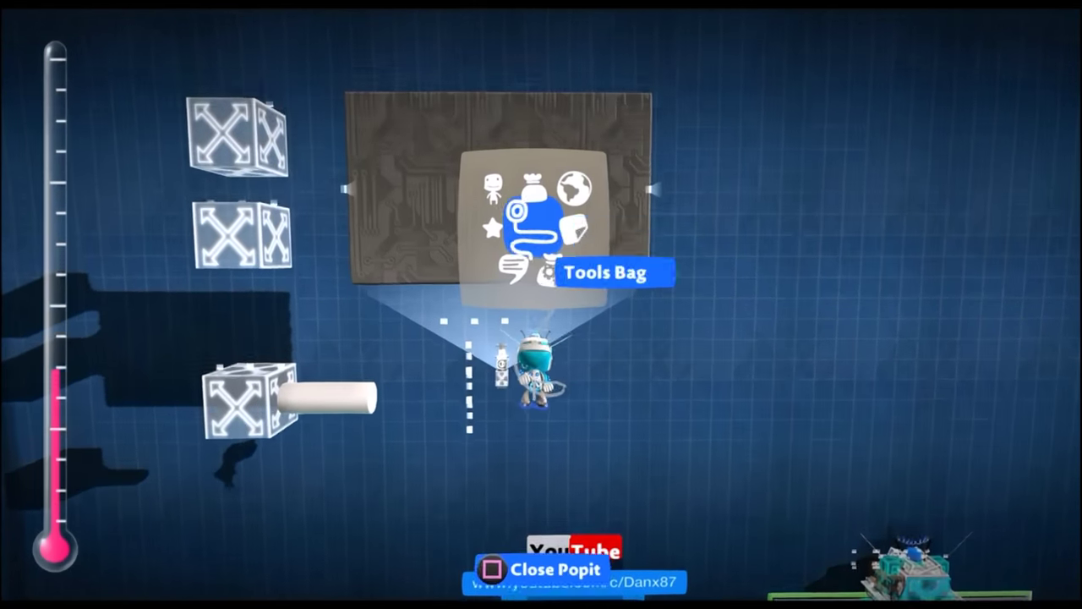
pyautogui.click(546, 213)
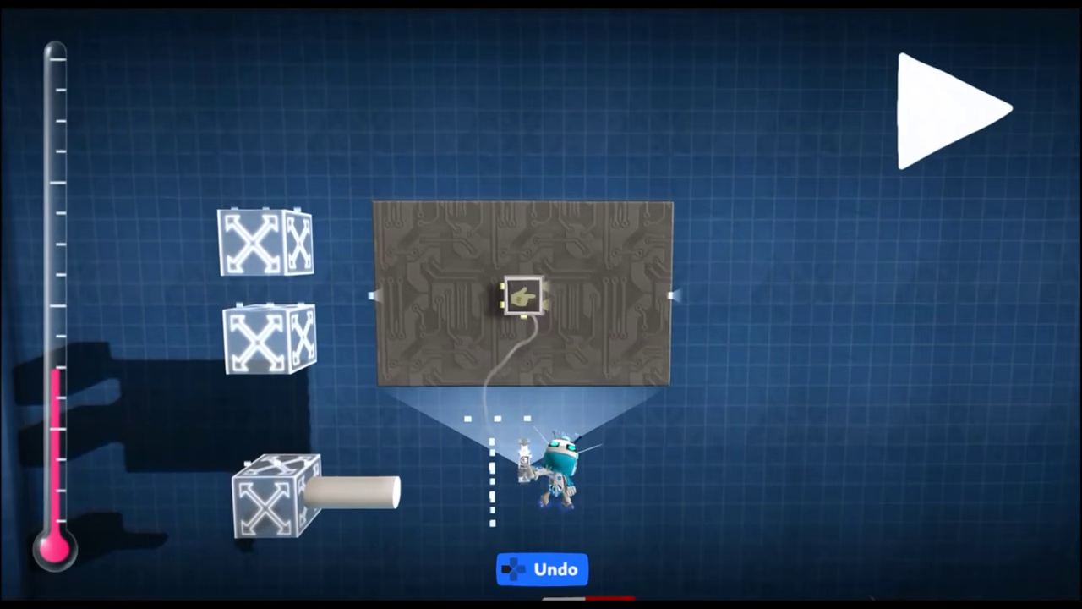
pyautogui.click(531, 300)
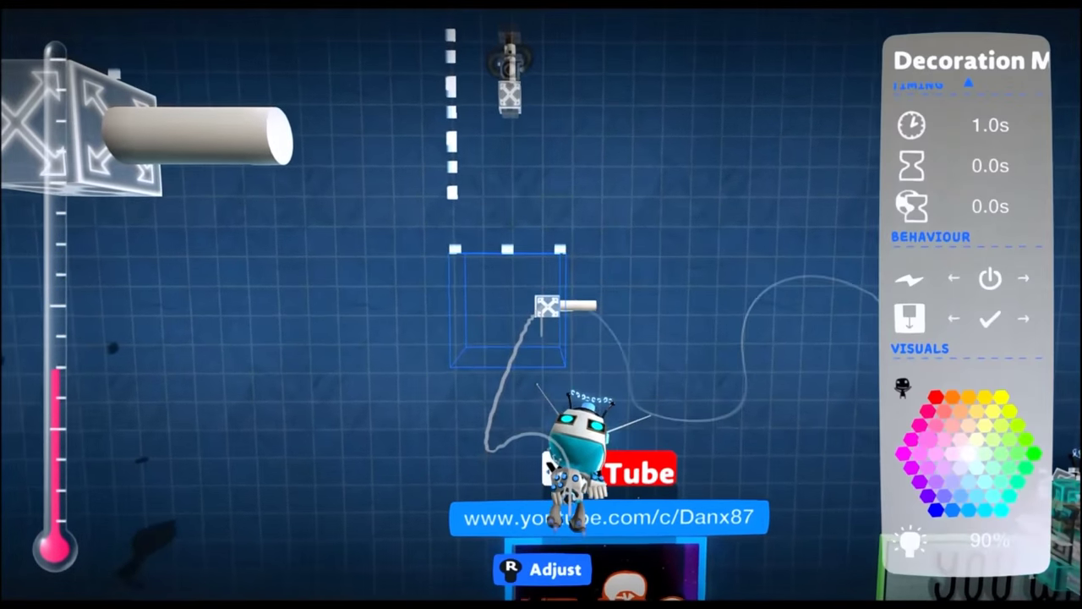
# Step: Set the Decoration Mover's Up/Down scale to 24% and In/Out scale to 17%
pyautogui.click(902, 401)
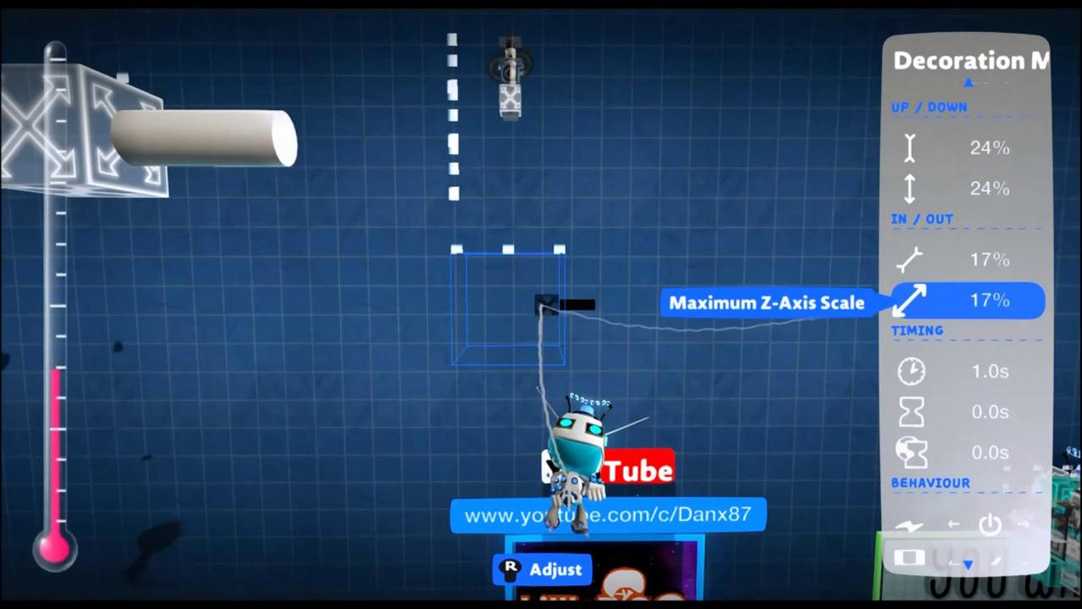
pyautogui.scroll(3)
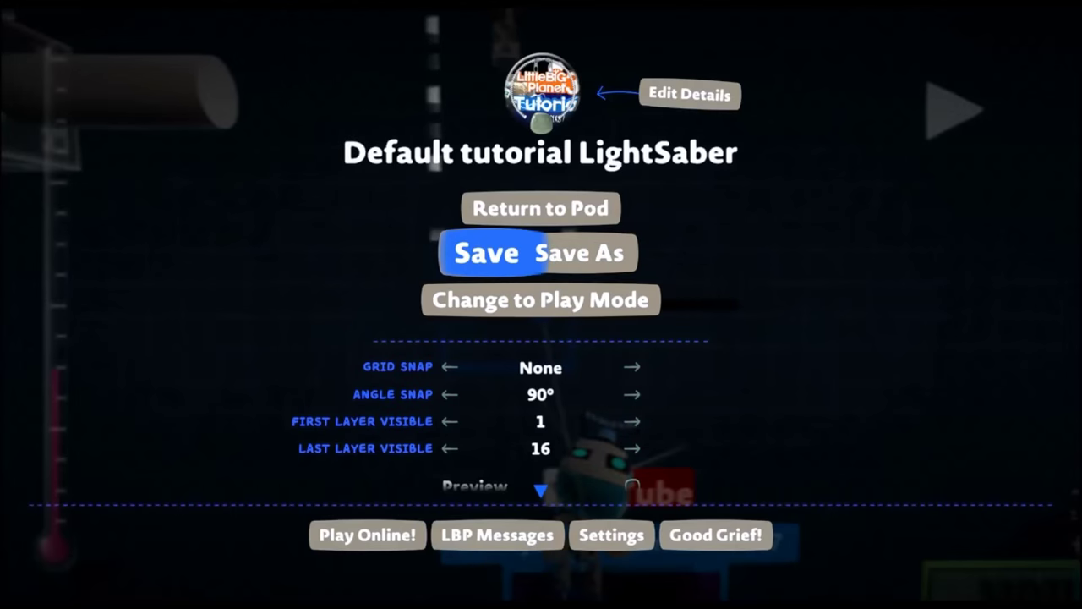
# Step: Save the LightSaber level, then change to Play Mode to test it
pyautogui.click(540, 299)
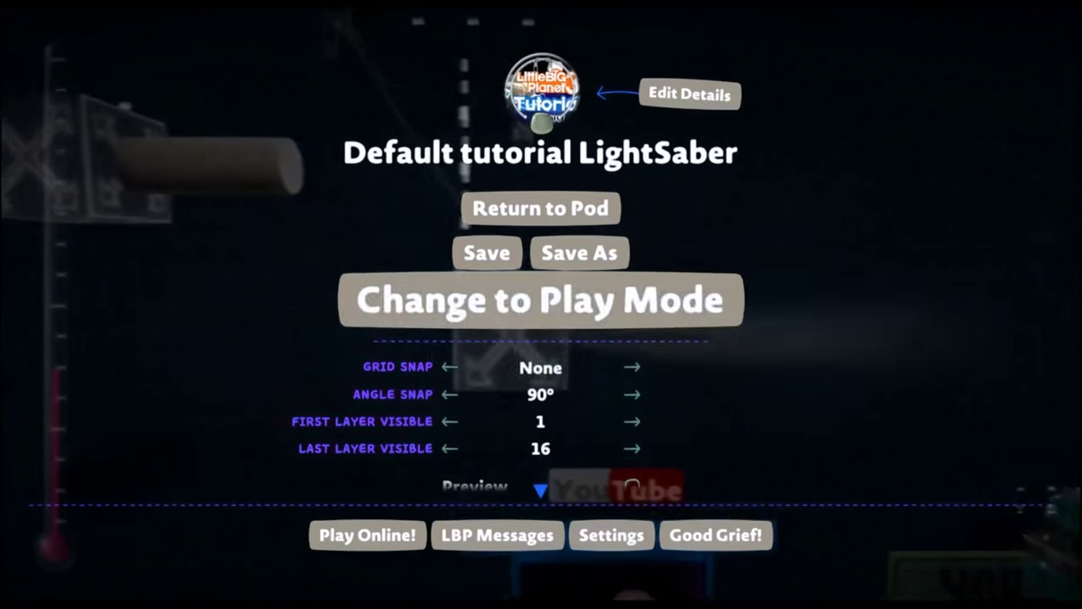
pyautogui.click(540, 300)
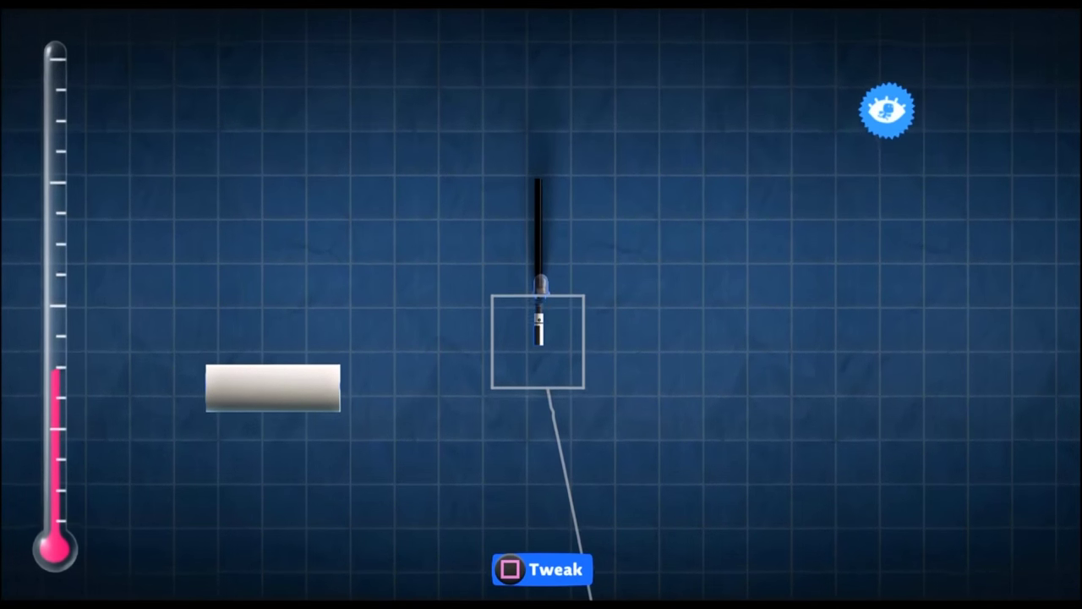
# Step: Tweak the dark-bladed lightsaber to bring up its settings
pyautogui.click(541, 568)
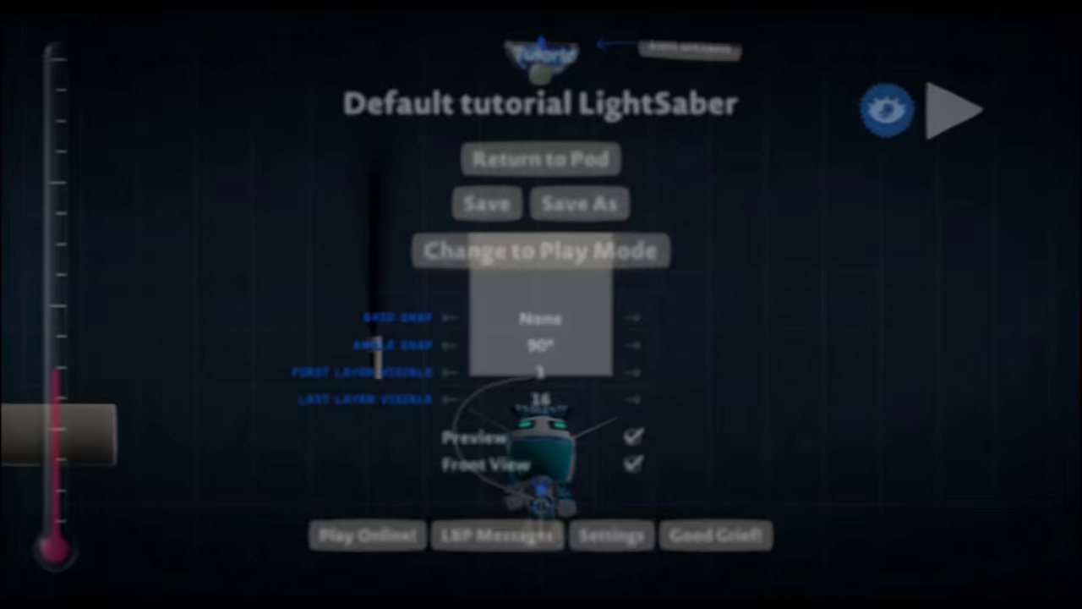
# Step: Close the level menu and switch the Popit to Popit Cursor for selecting saber parts
pyautogui.click(541, 250)
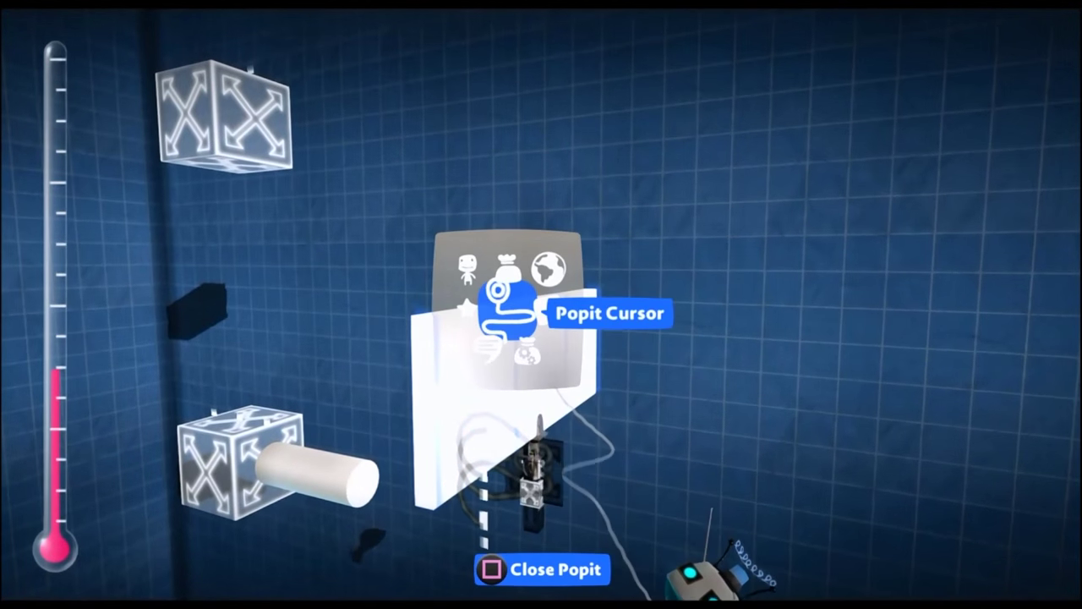
pyautogui.click(535, 271)
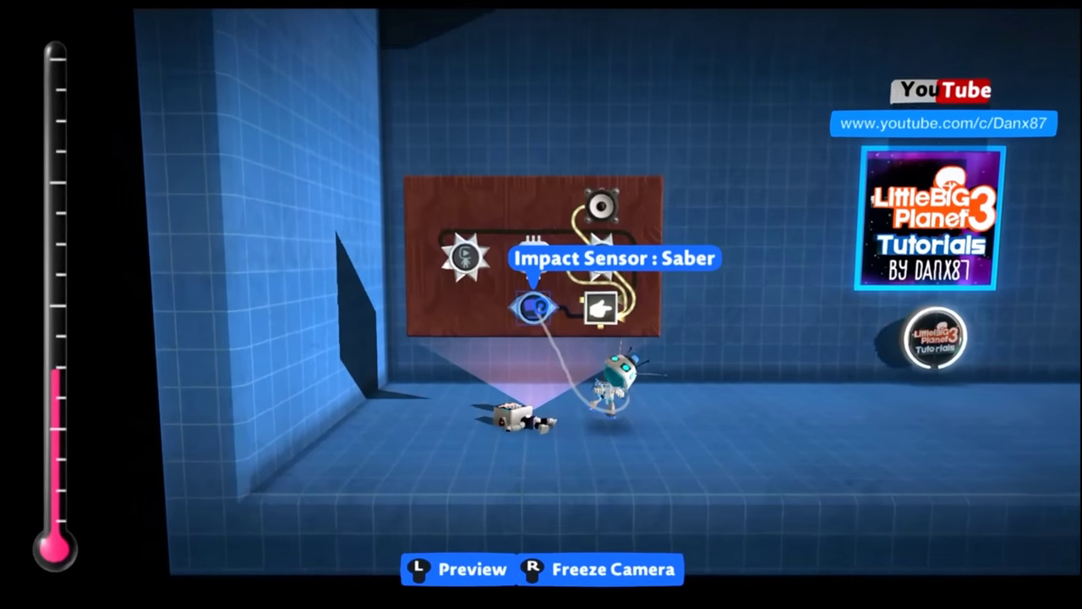
# Step: Tweak the droid's 'Impact Sensor : Saber' to view its 360 angle range and Saber tag
pyautogui.click(535, 307)
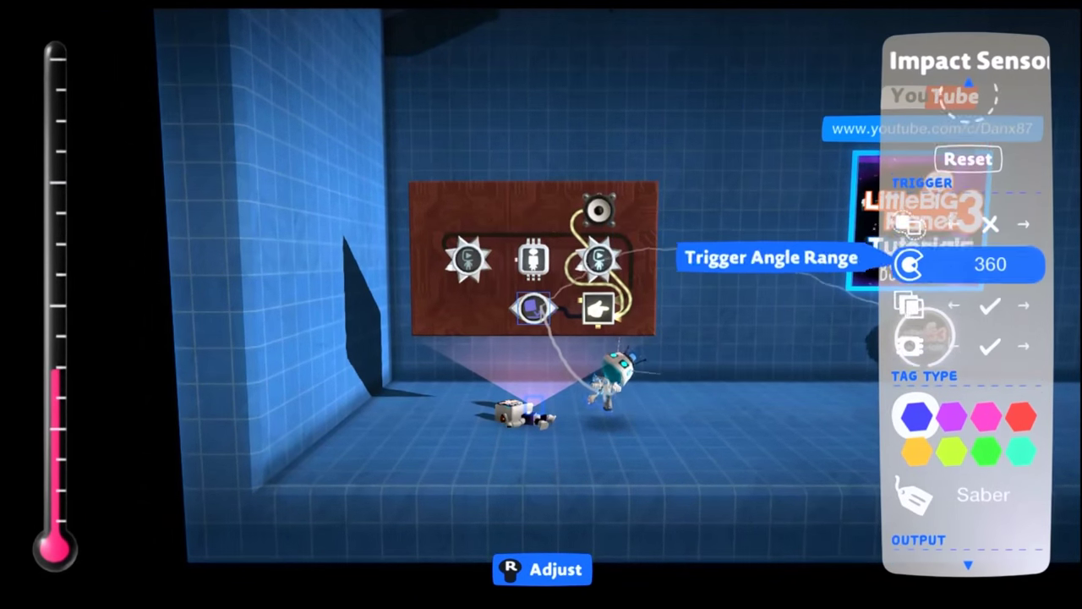